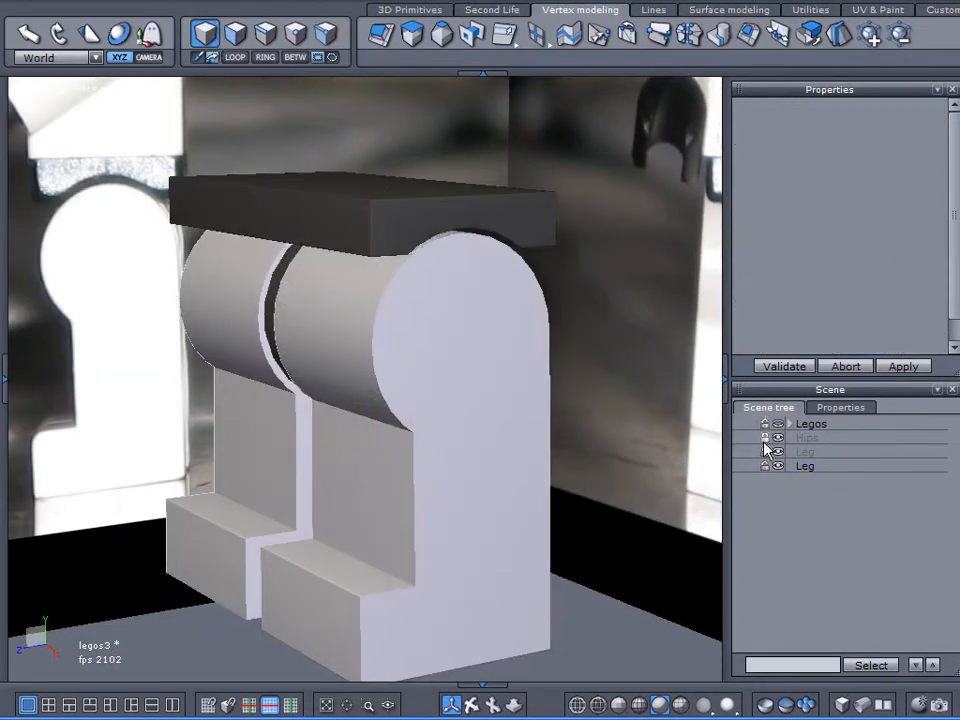
# Step: Select the Hips block, then the Leg part so the leg becomes the active object
pyautogui.click(808, 436)
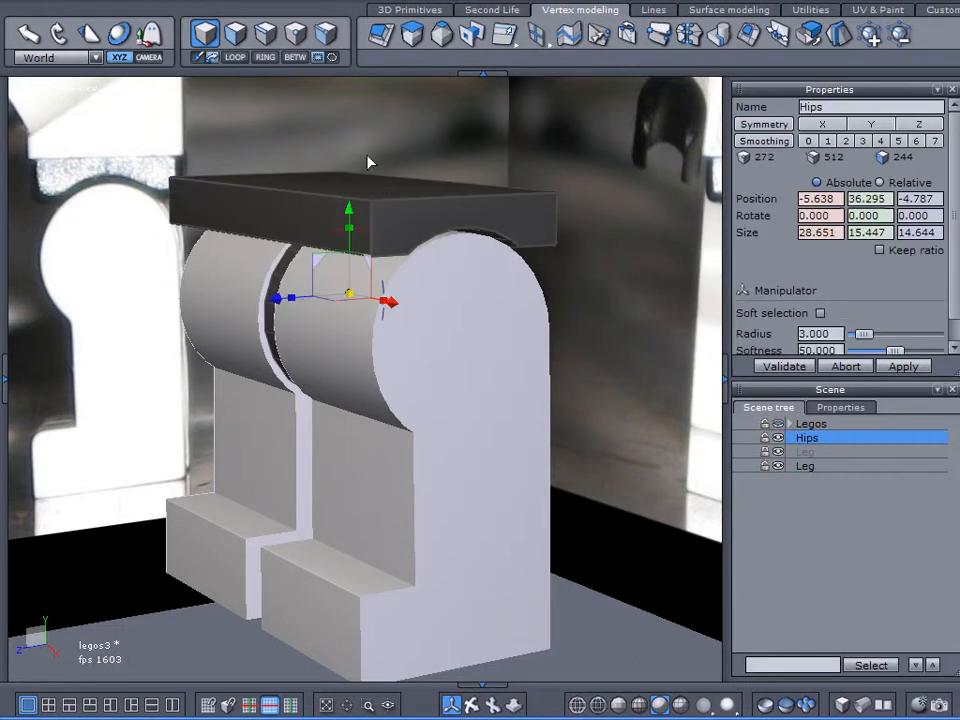
pyautogui.click(804, 464)
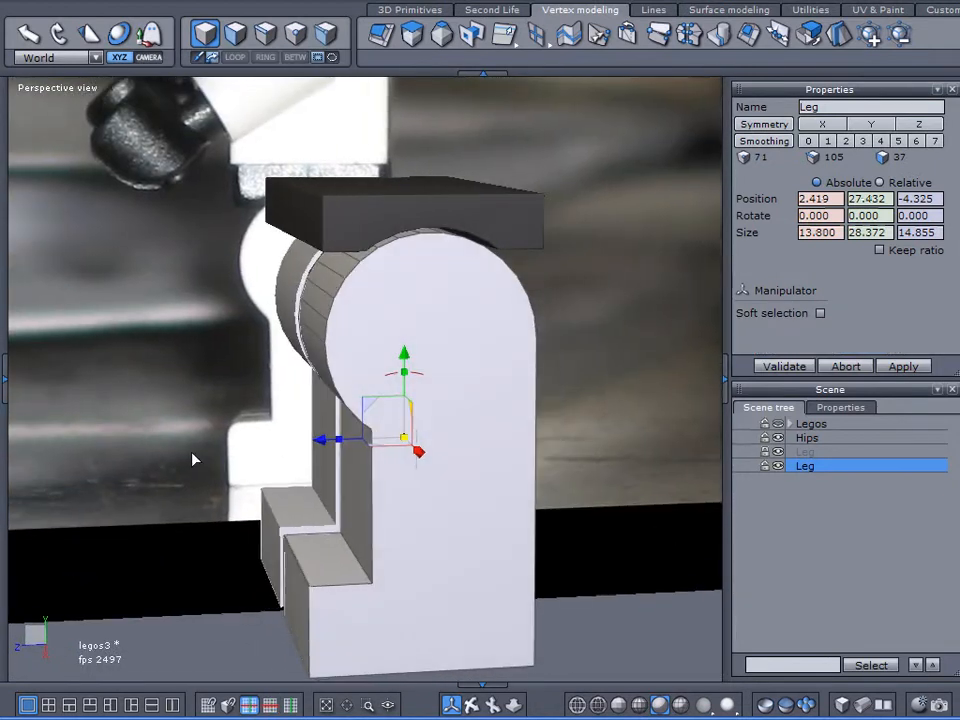
pyautogui.click(820, 312)
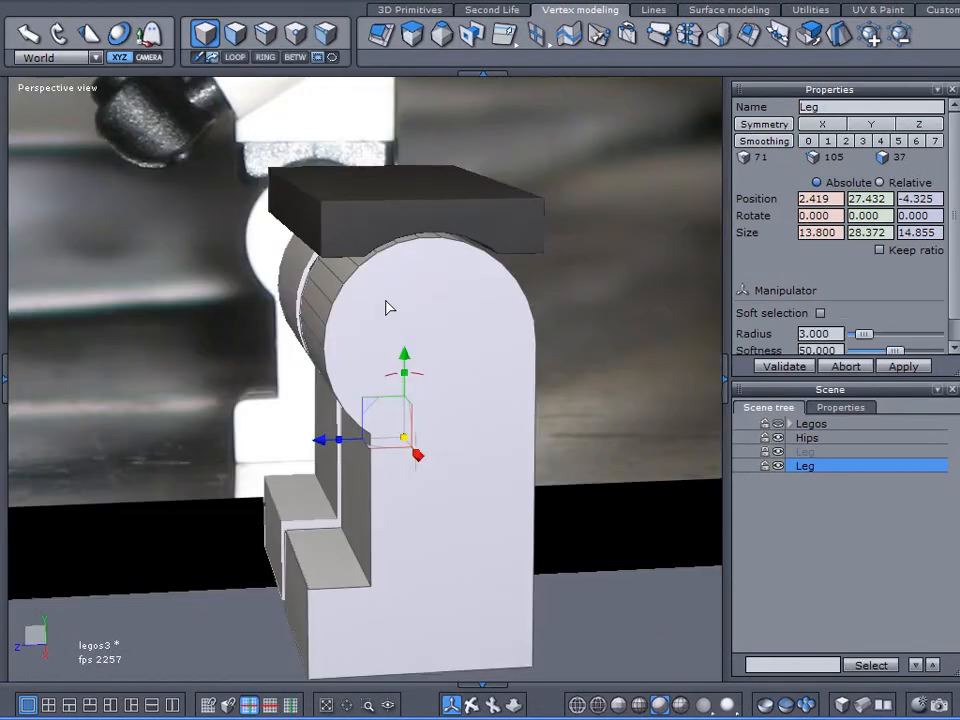
pyautogui.rightClick(390, 308)
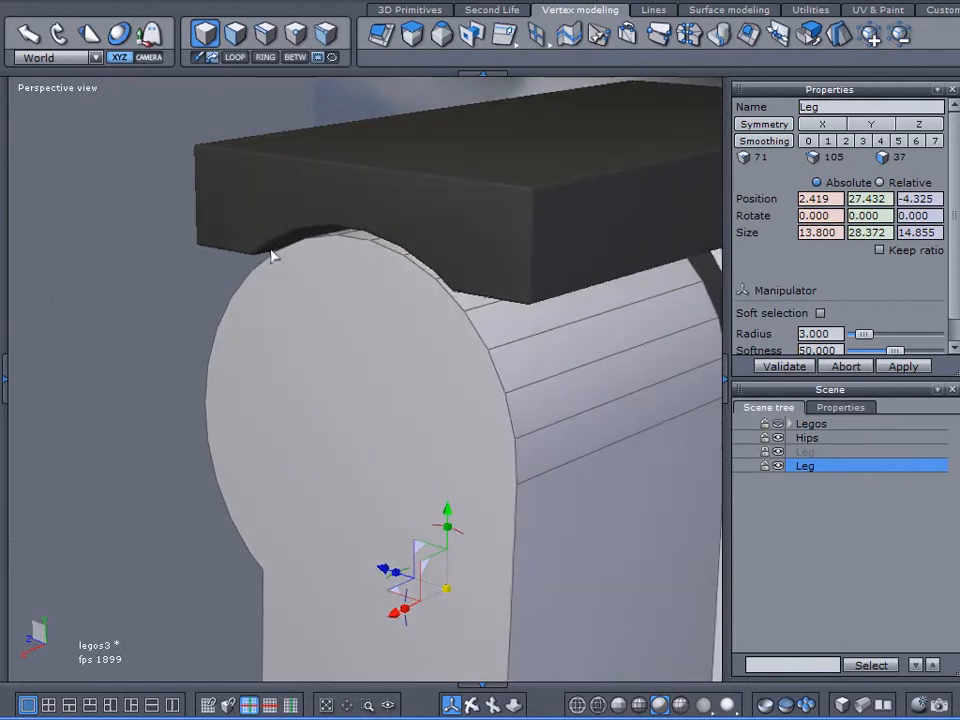
pyautogui.moveTo(144, 226)
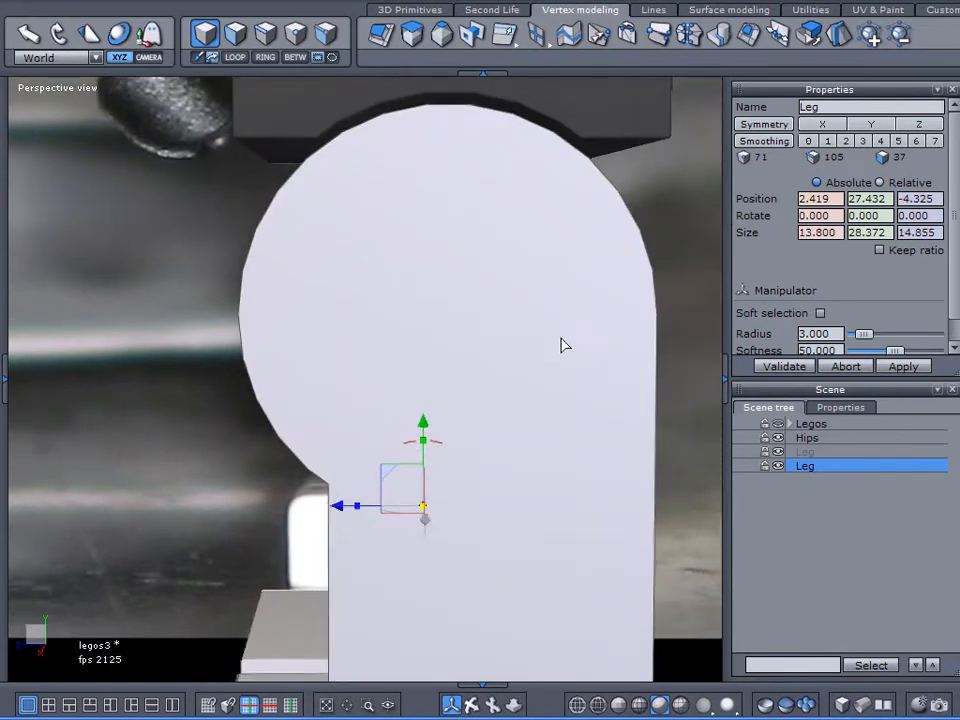
pyautogui.moveTo(540, 324)
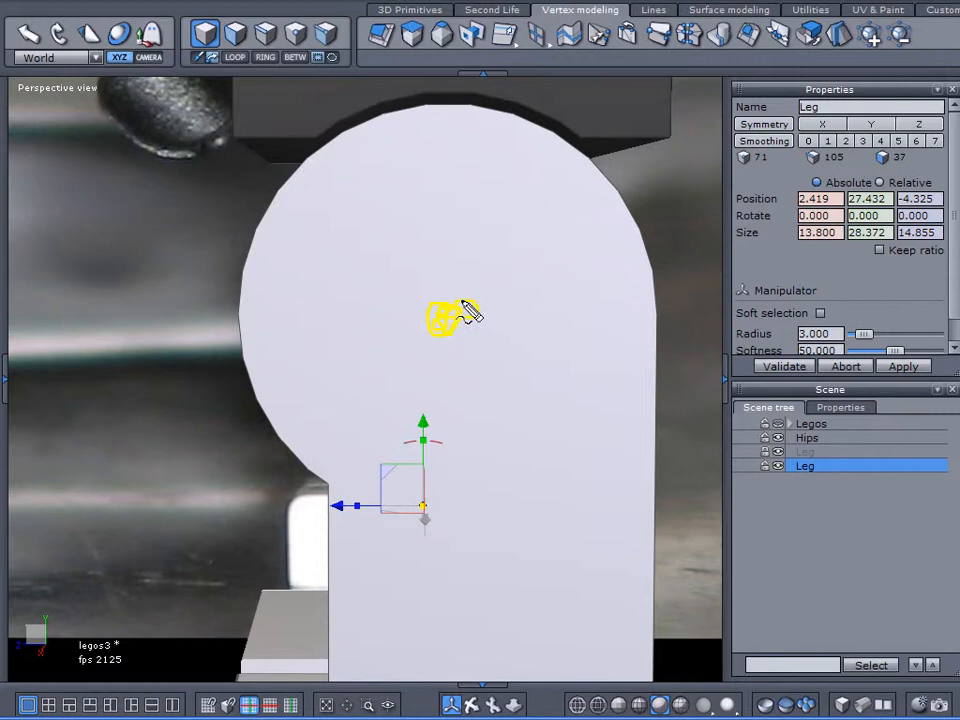
pyautogui.moveTo(464, 390)
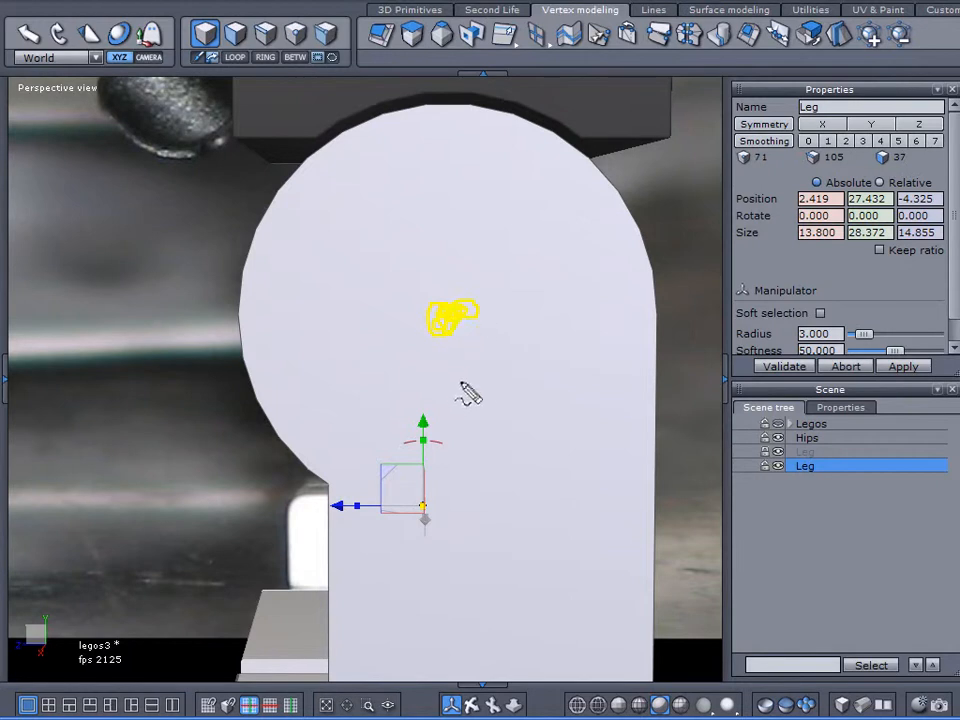
pyautogui.moveTo(468, 388)
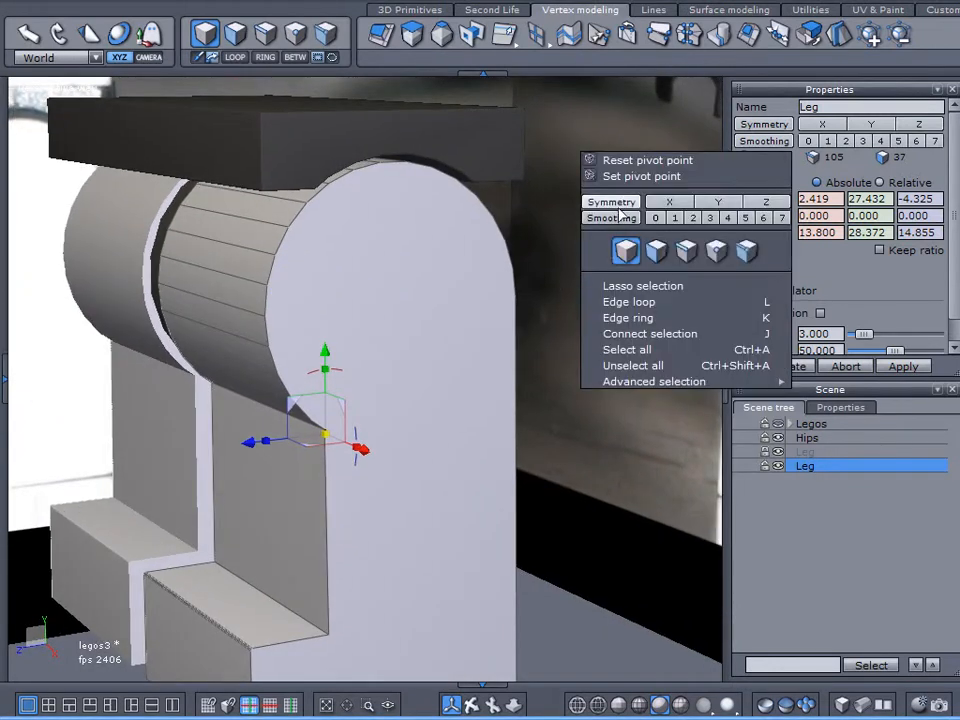
# Step: Set the Leg's pivot point at the top of its rounded hip end, then reselect Hips and Leg
pyautogui.click(404, 312)
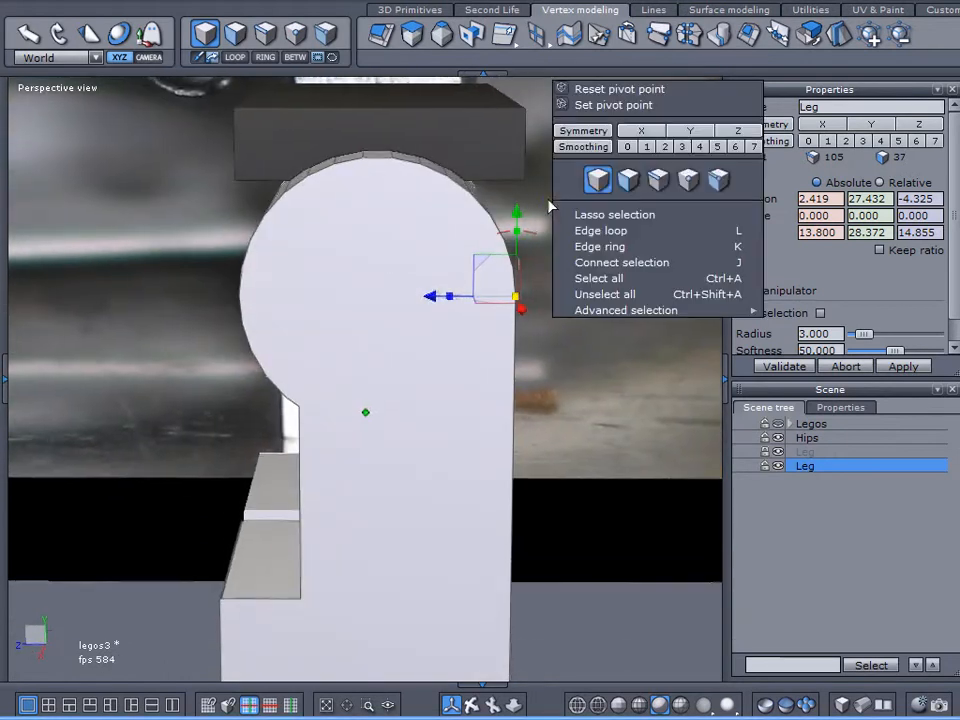
pyautogui.click(400, 170)
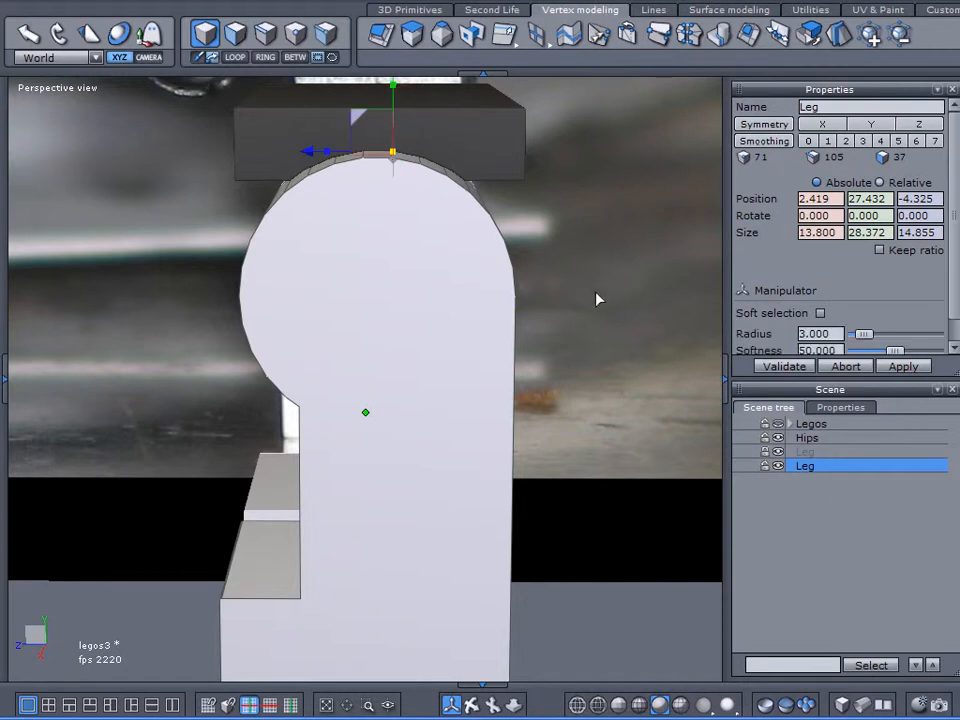
pyautogui.click(808, 436)
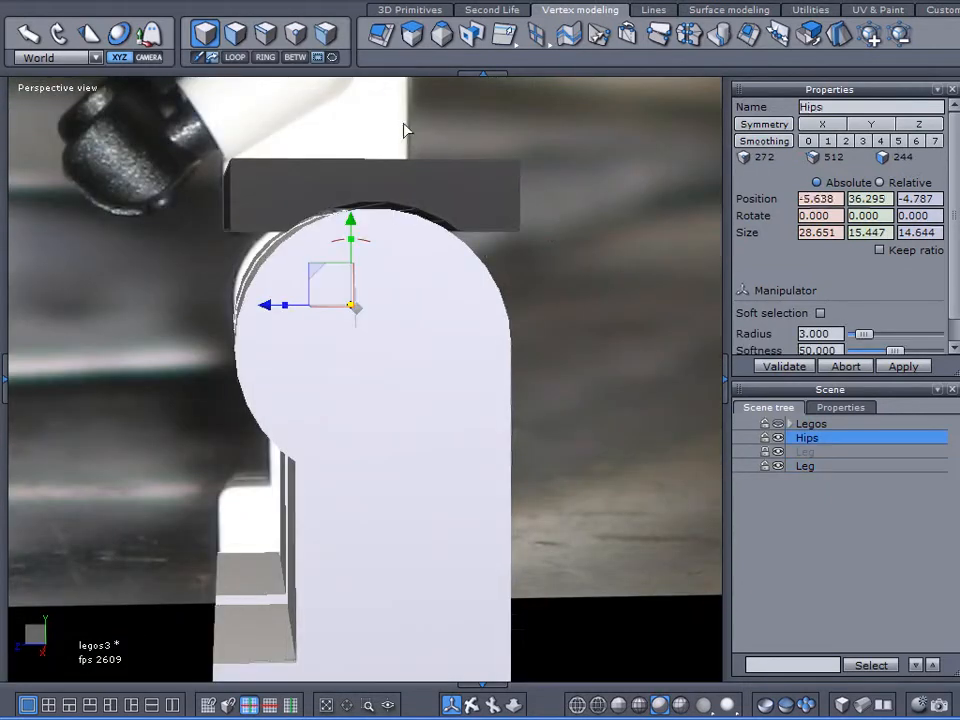
pyautogui.click(804, 464)
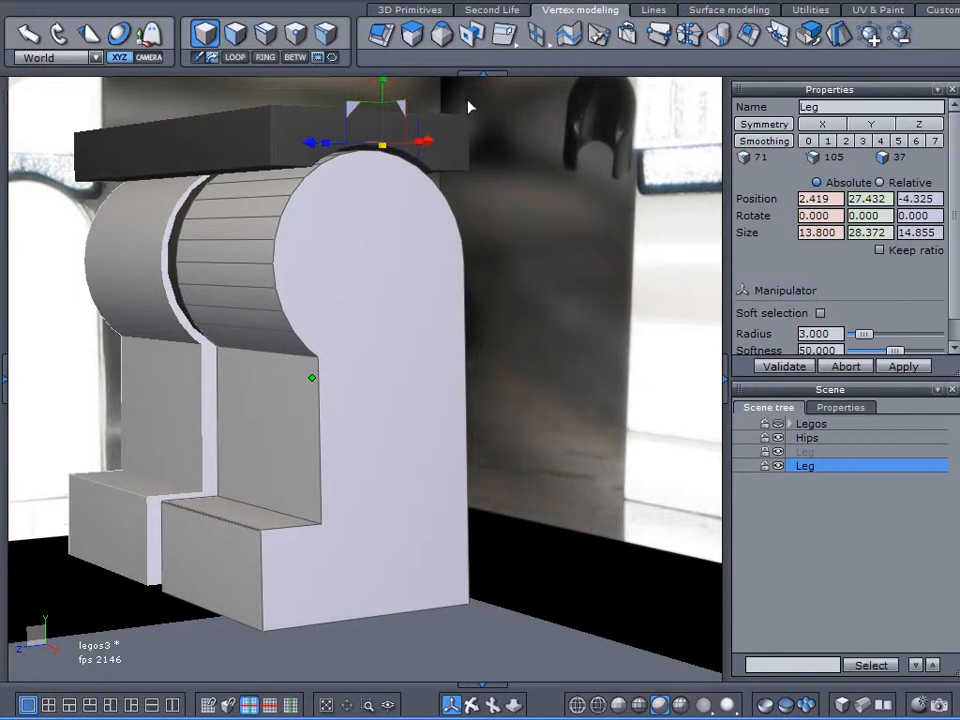
pyautogui.moveTo(444, 14)
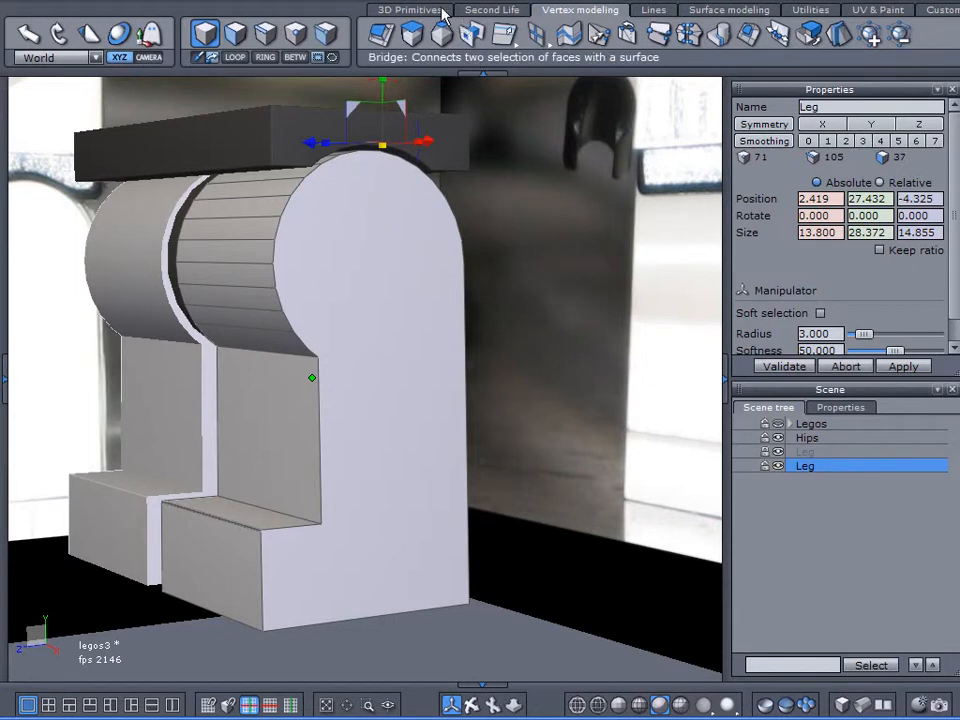
# Step: Show the 3D Primitives tools for creating primitive shapes
pyautogui.click(408, 8)
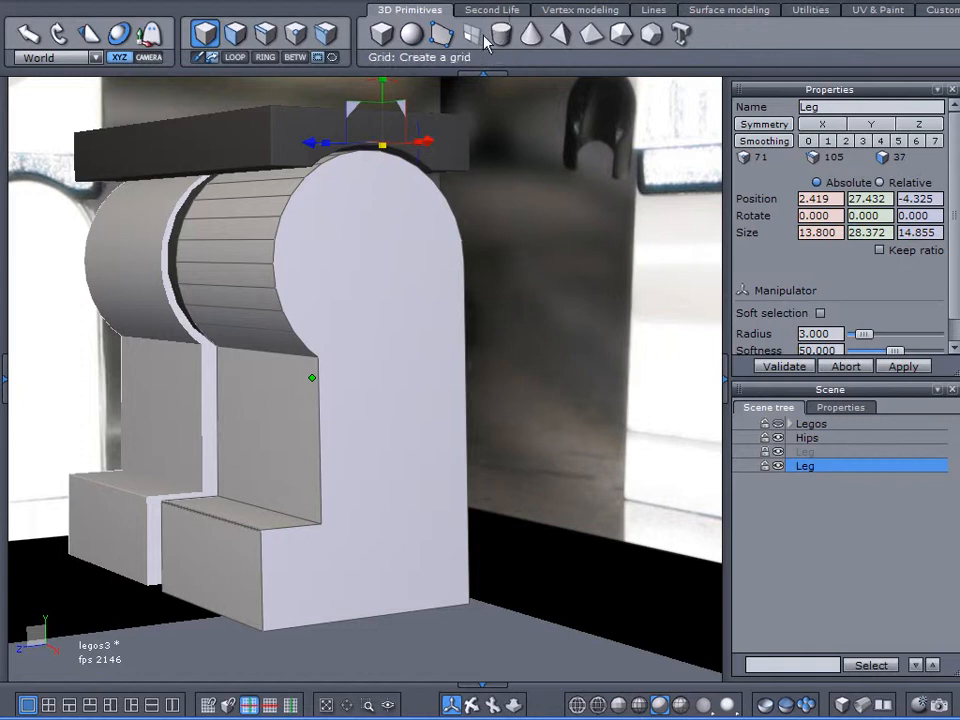
pyautogui.moveTo(532, 34)
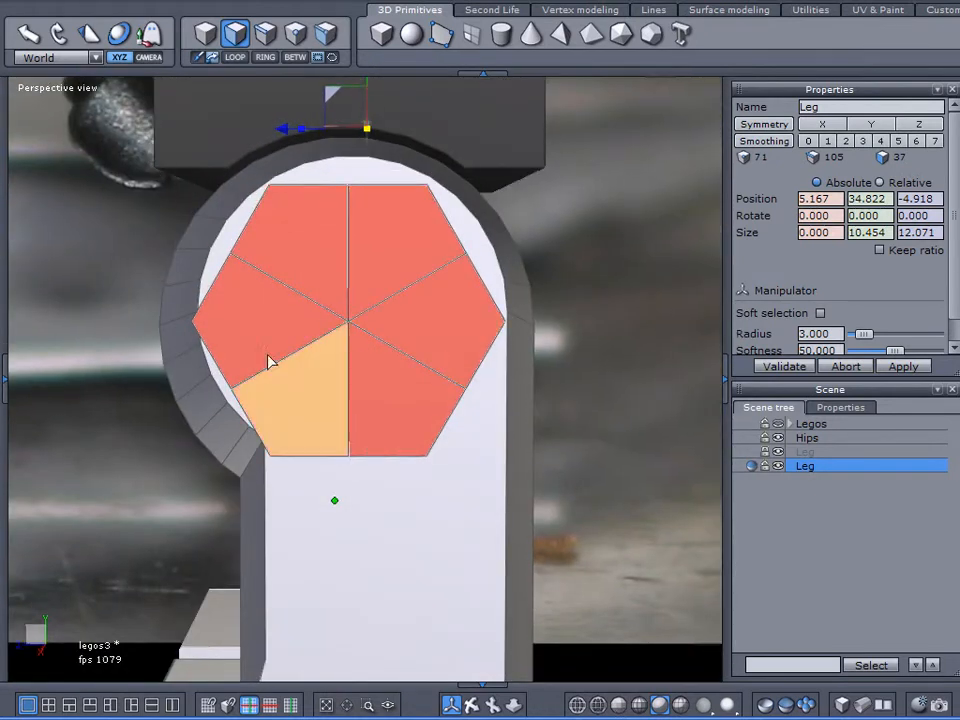
# Step: Orbit the view to inspect the hexagonal cap face on the leg's hip end
pyautogui.moveTo(270, 360); pyautogui.dragTo(500, 424)
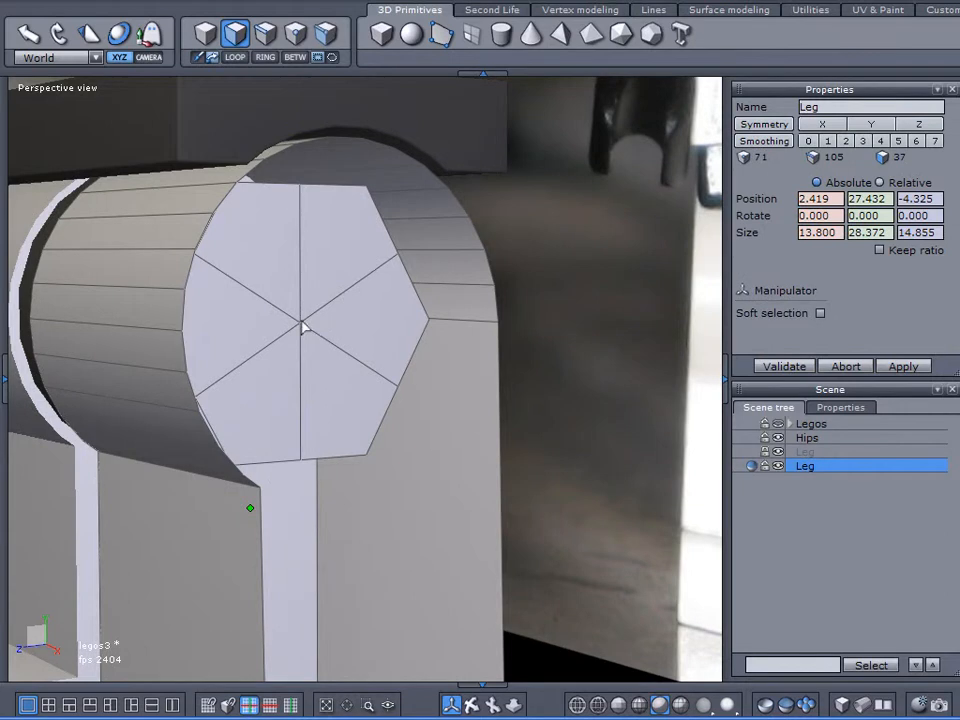
pyautogui.click(820, 312)
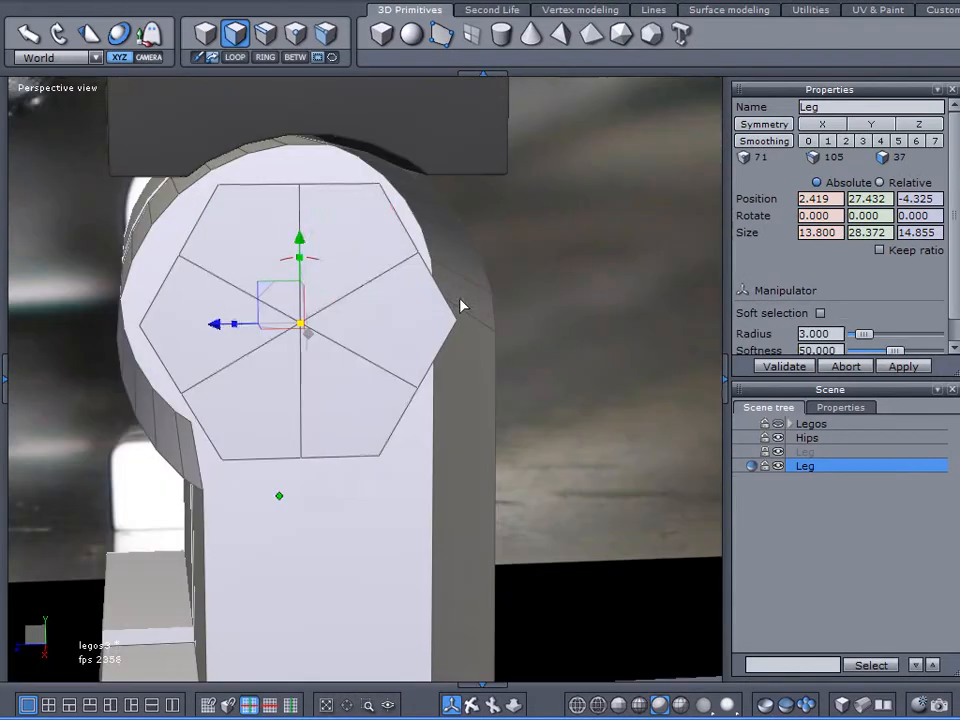
pyautogui.click(384, 320)
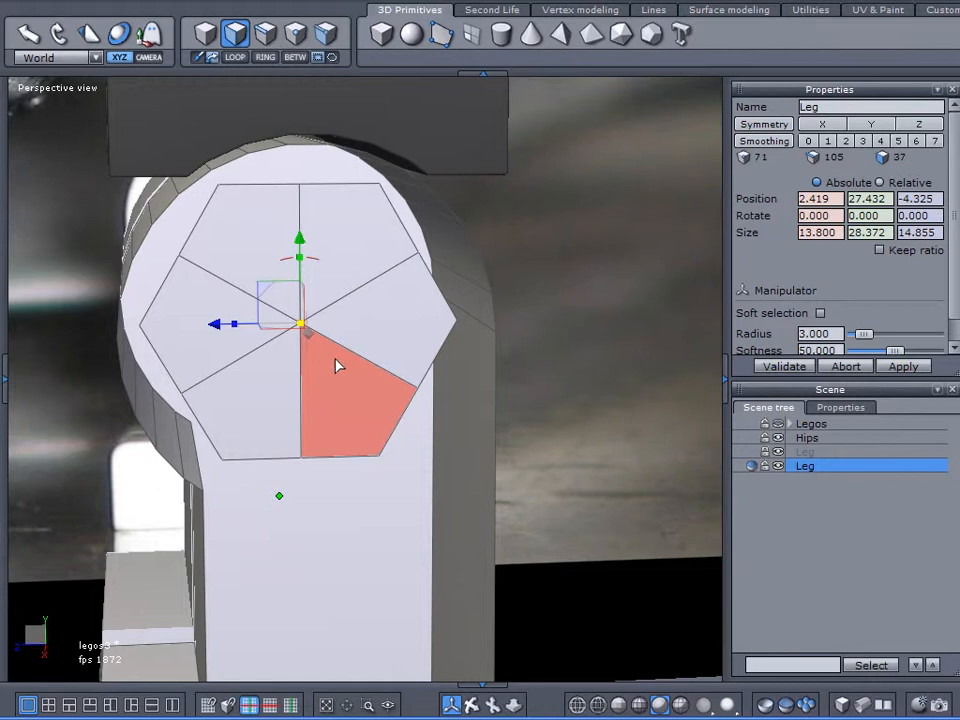
pyautogui.click(288, 402)
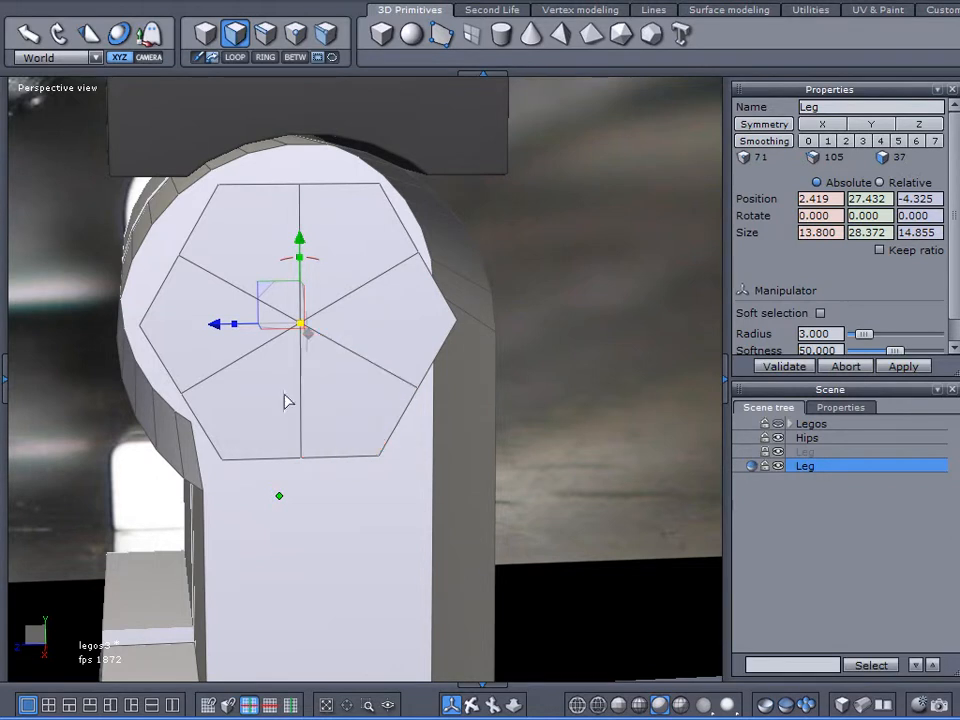